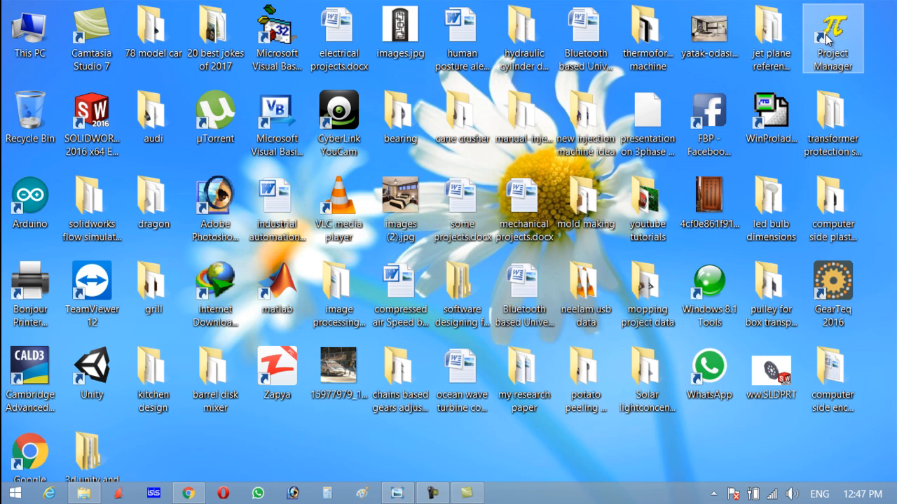
Launch WinProLadder and create Project0 for an FBs-14MA PLC with default project information.
double_click(770, 112)
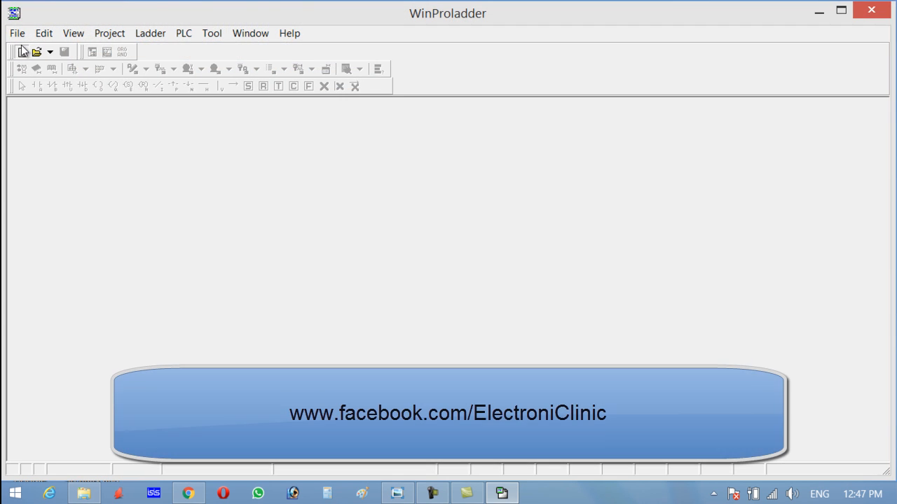
left_click(22, 52)
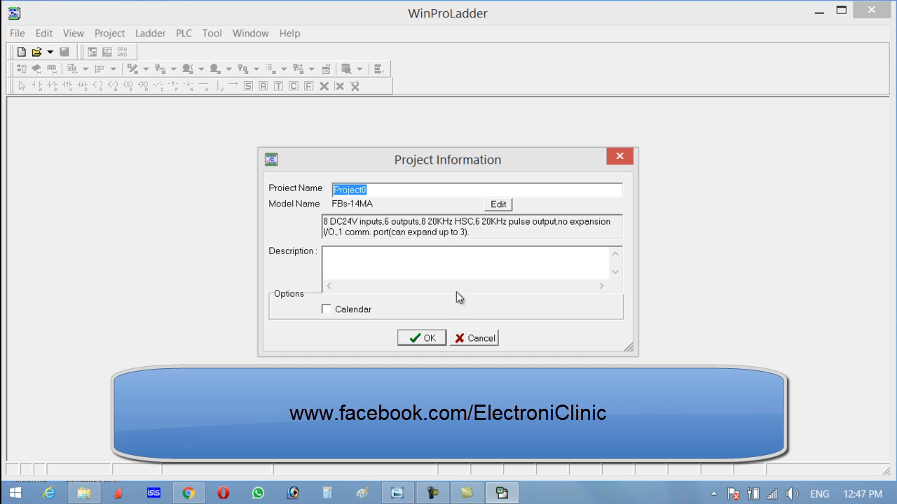
left_click(421, 337)
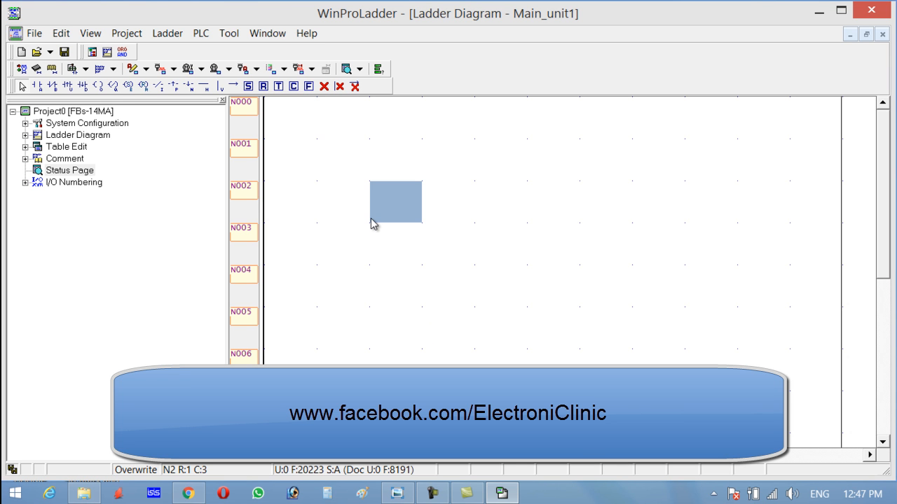
Build the first rung with contact X0 driving coil Y0, and begin a timer branch.
left_click(289, 117)
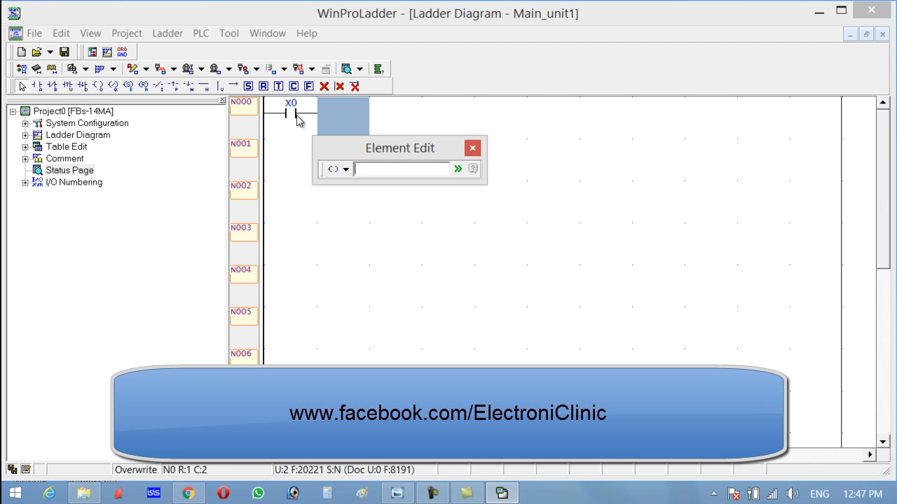
type("Y0")
type("T")
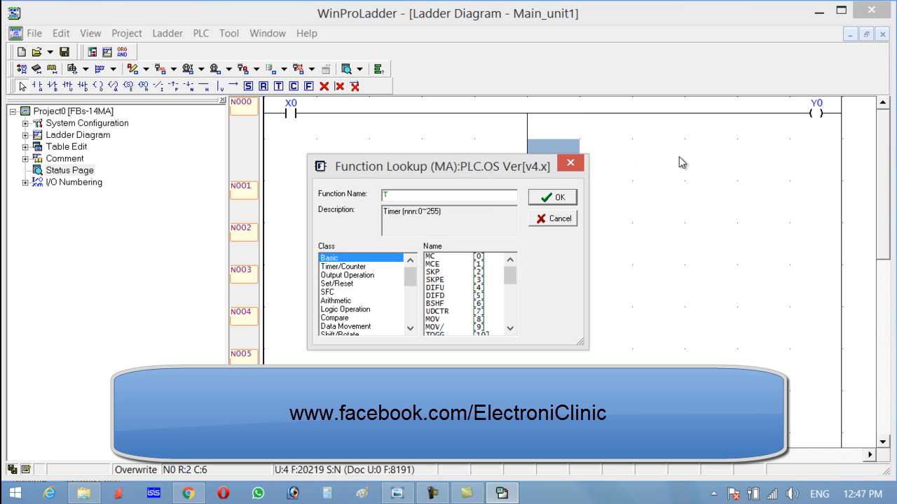
mouse_move(603, 221)
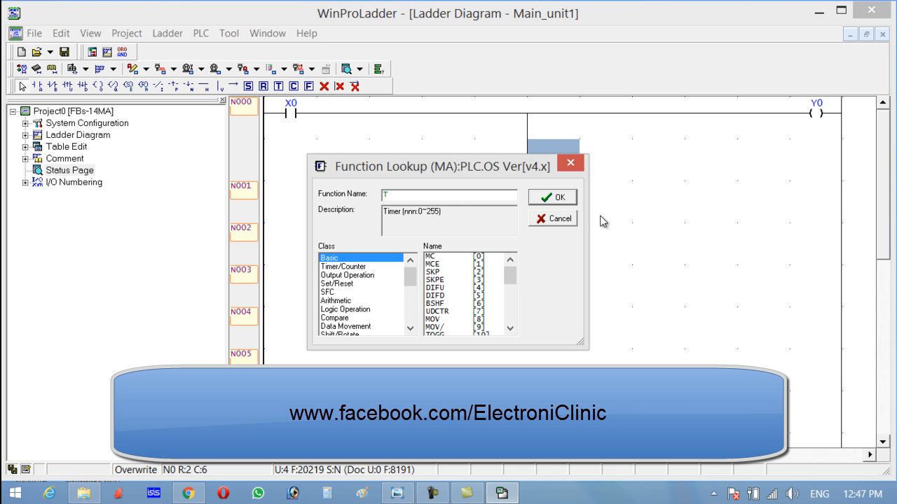
Insert timer T50 with 0.1 s base and preset value 50 on the branch.
left_click(552, 197)
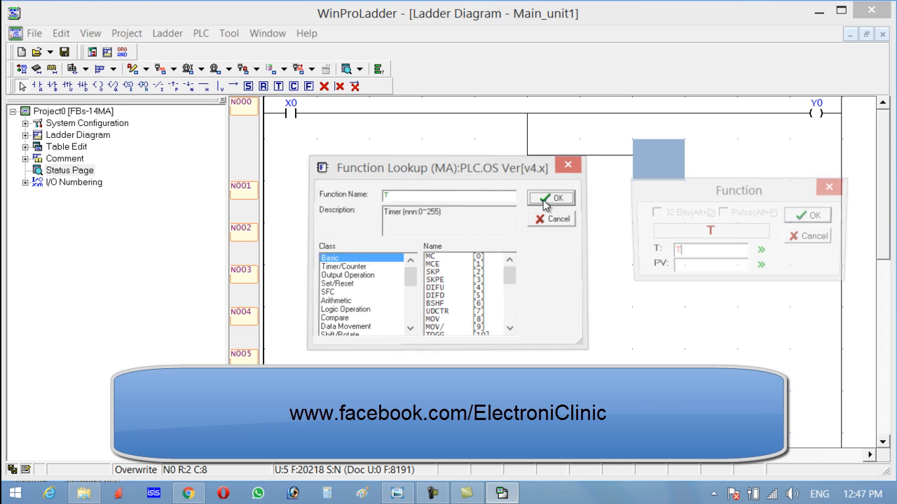
left_click(552, 197)
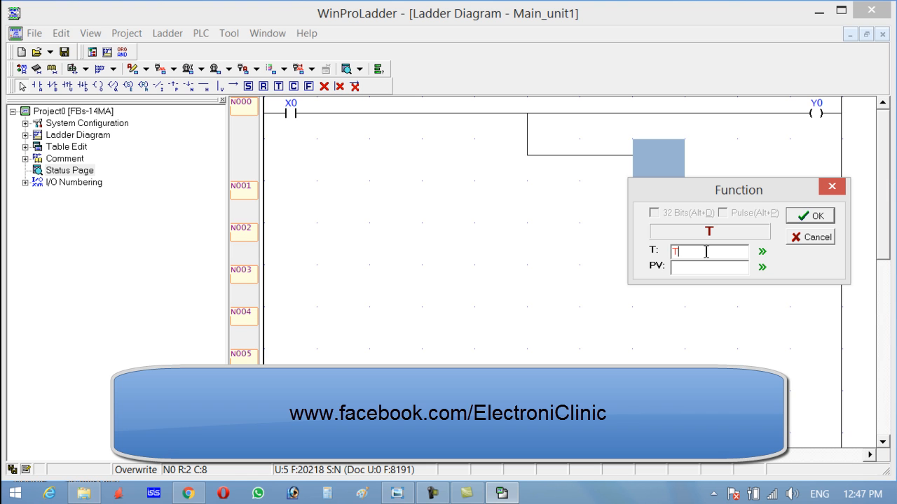
type("50")
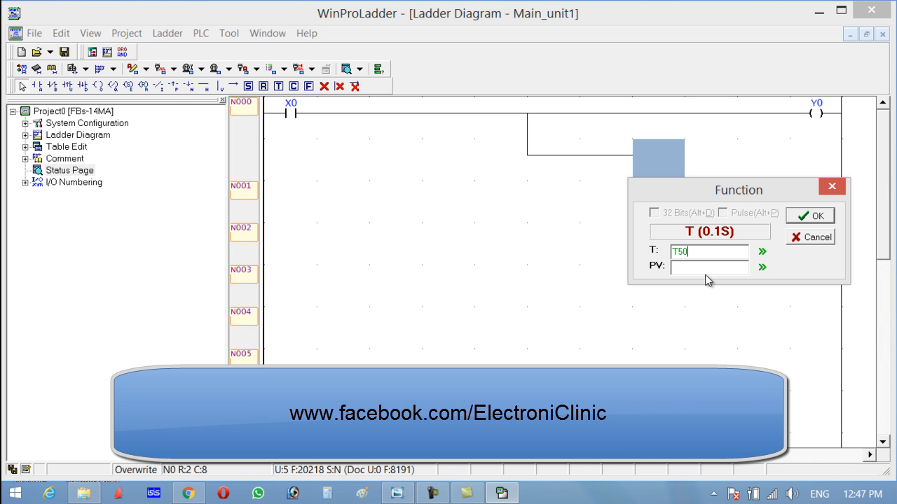
type("50")
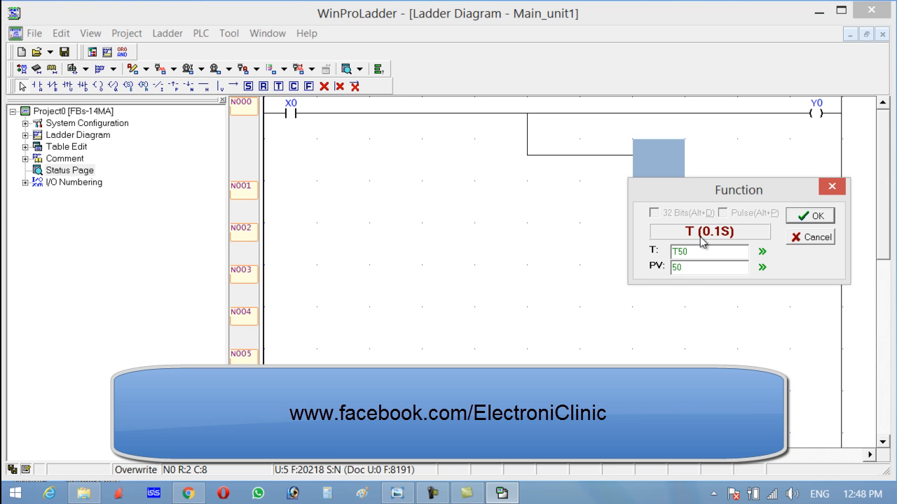
mouse_move(726, 237)
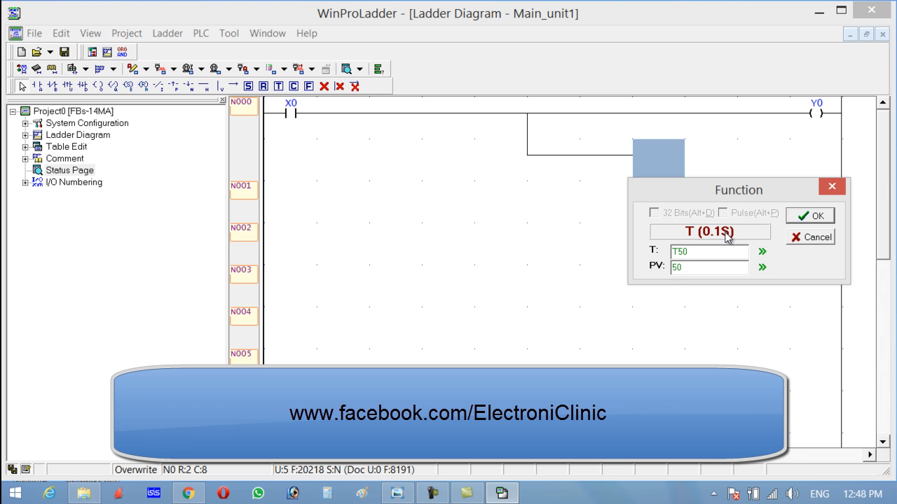
left_click(708, 268)
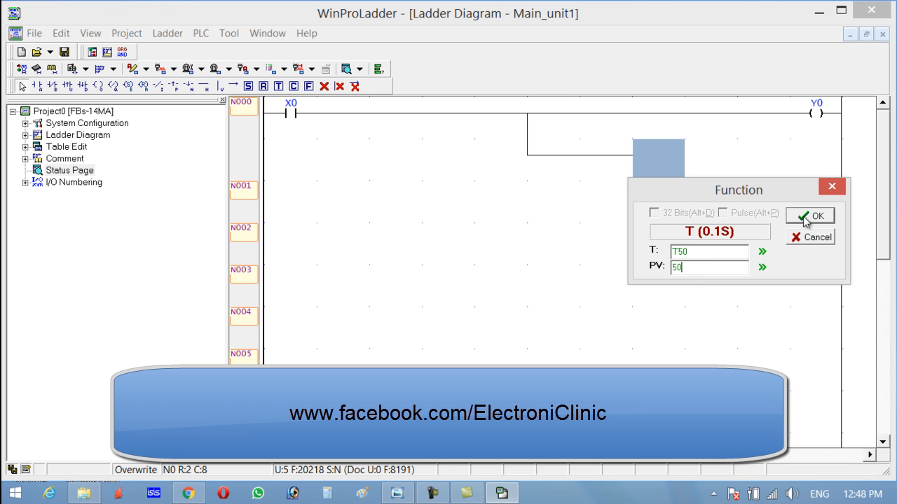
left_click(819, 214)
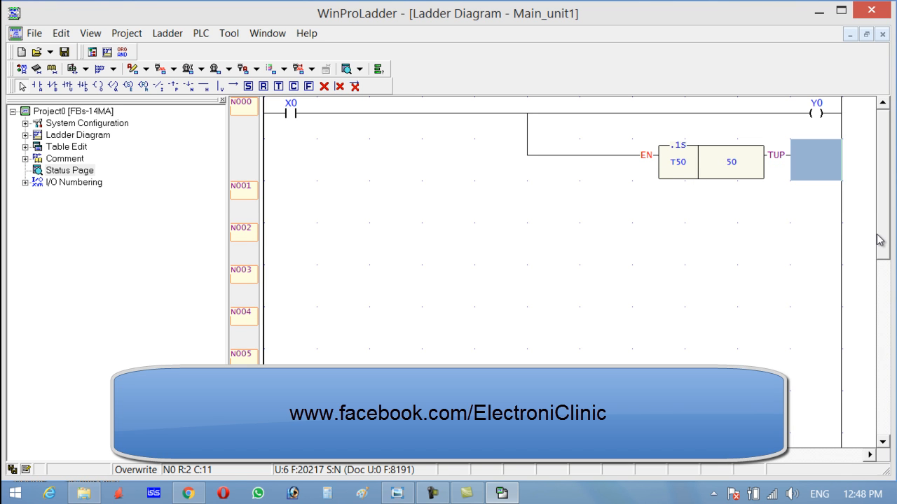
Place coil Y1 with comment 'motor' at the timer output.
double_click(815, 161)
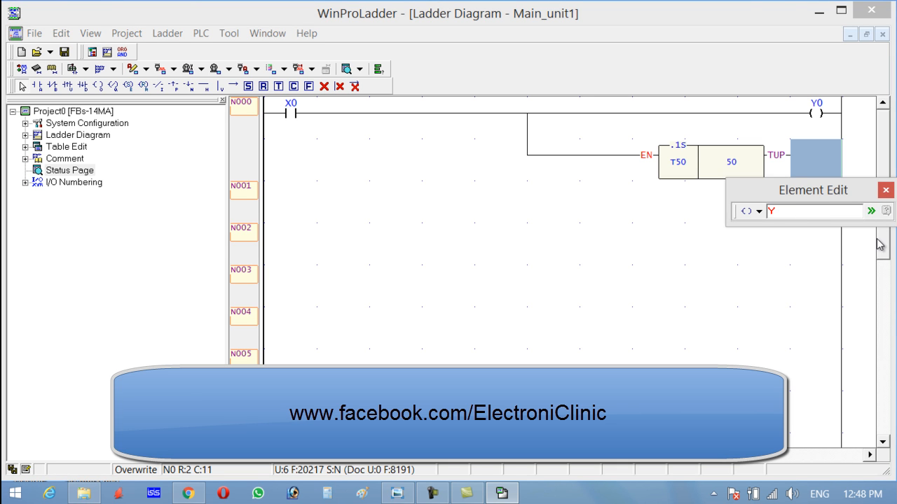
type("Y1")
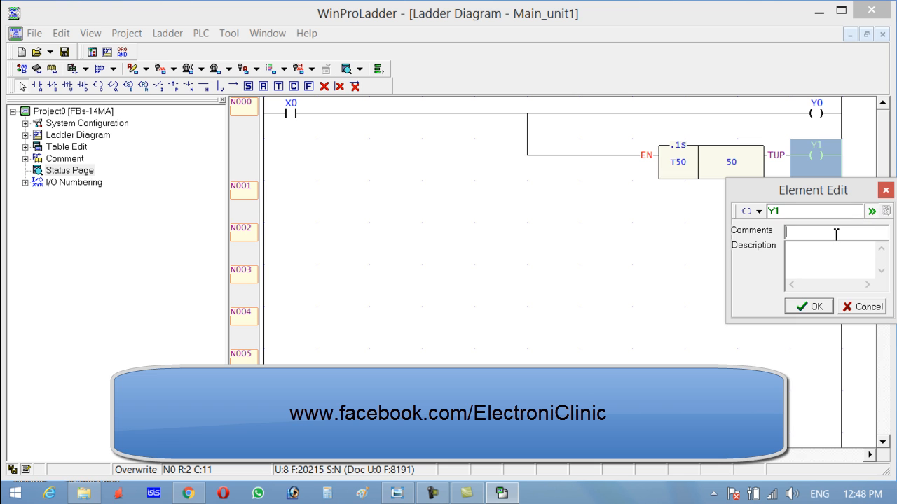
type("motor")
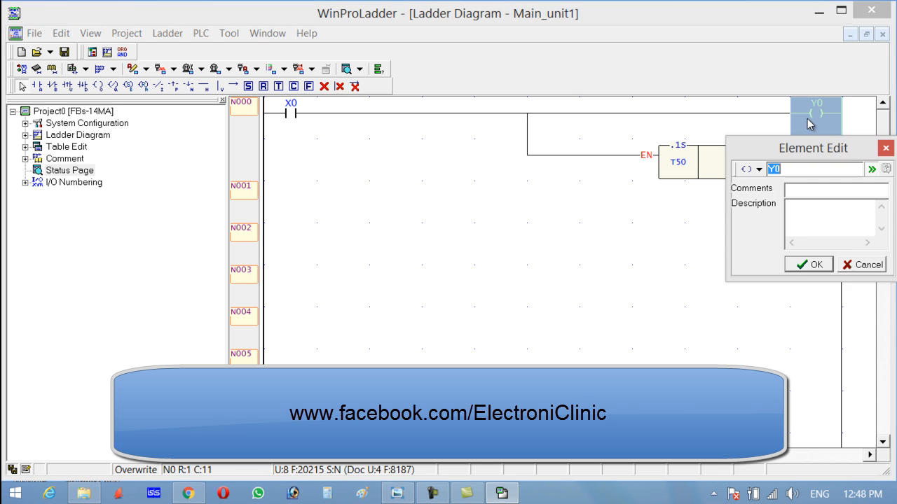
Comment Y0 as 'buzzer' and contact X0 as 'switch1'.
type("bu")
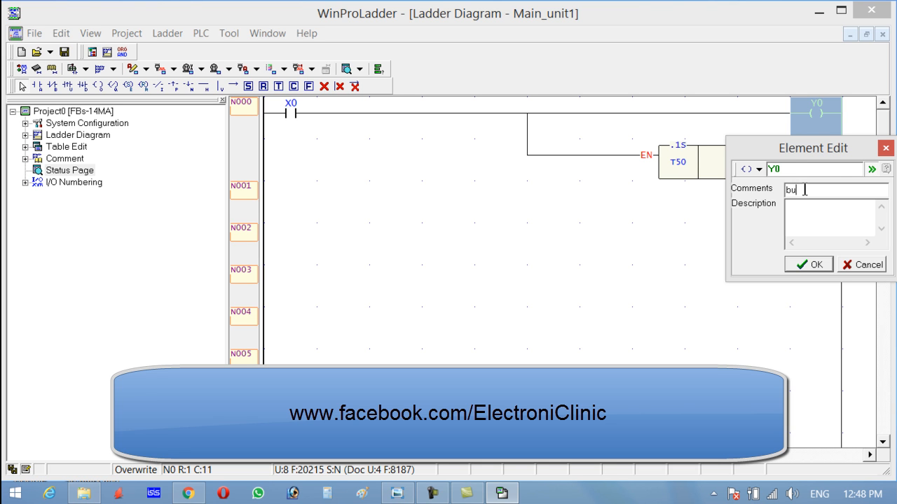
left_click(811, 264)
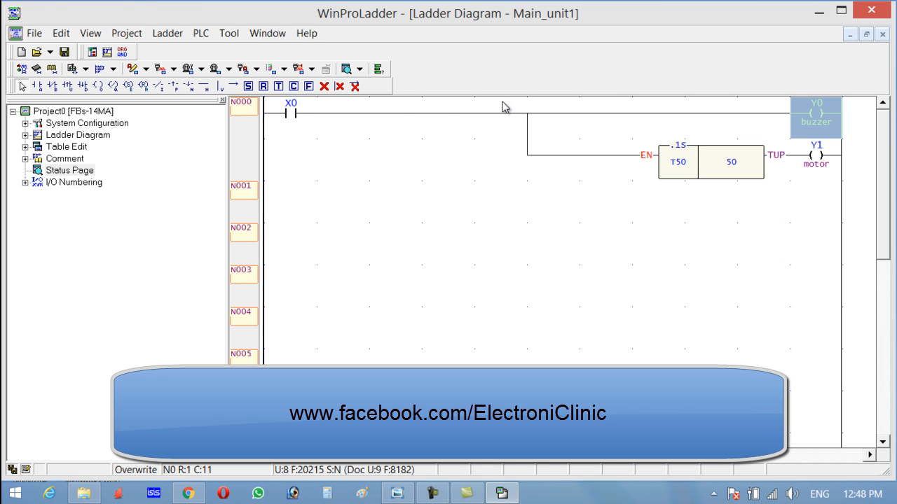
double_click(292, 116)
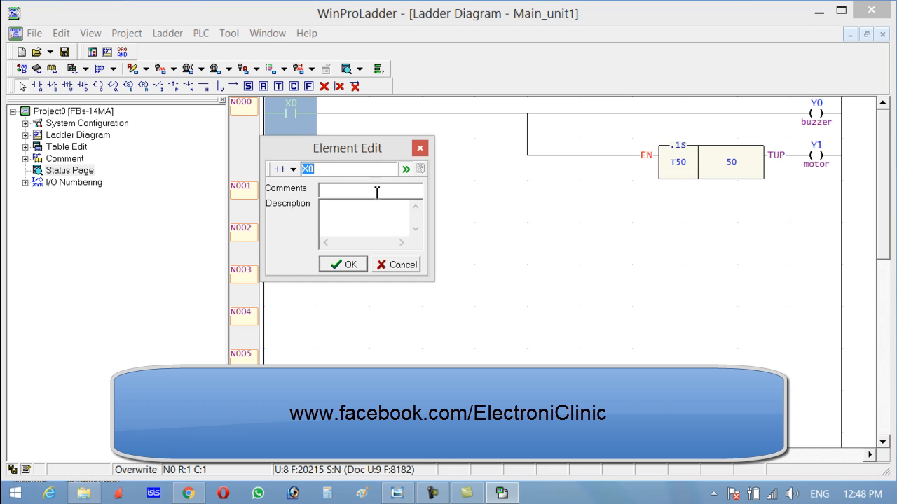
type("swi")
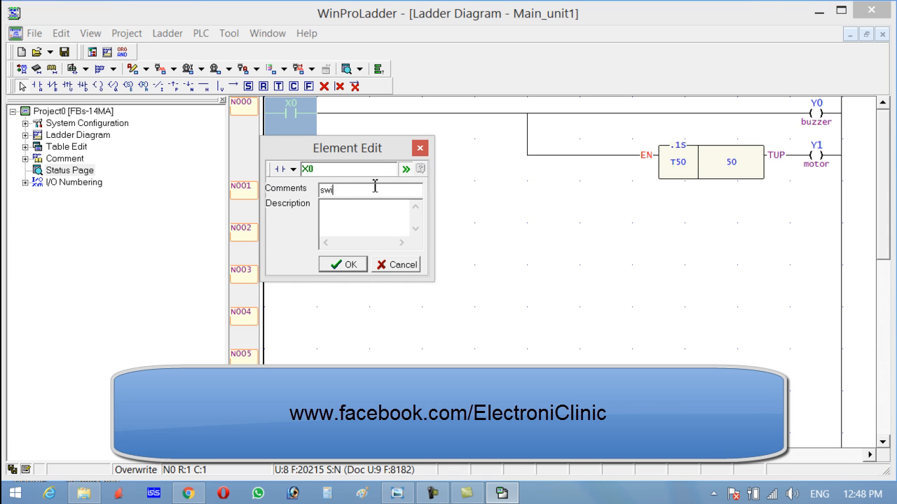
left_click(342, 264)
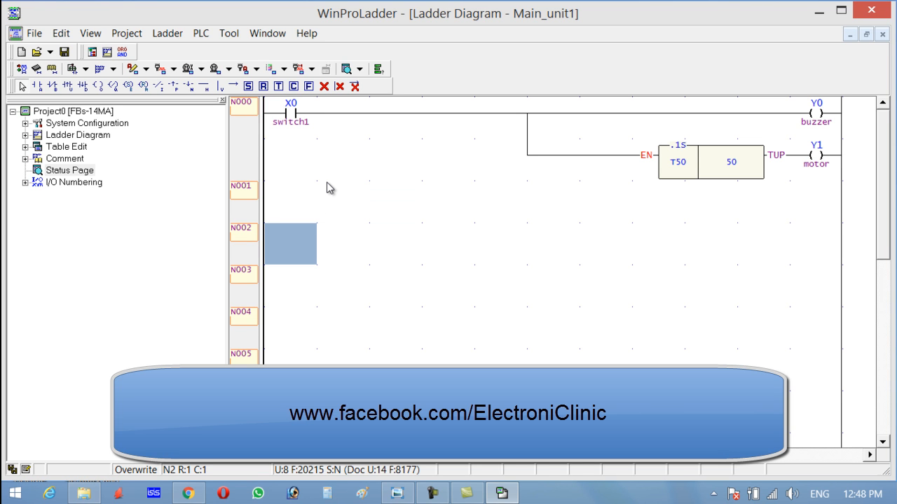
mouse_move(231, 11)
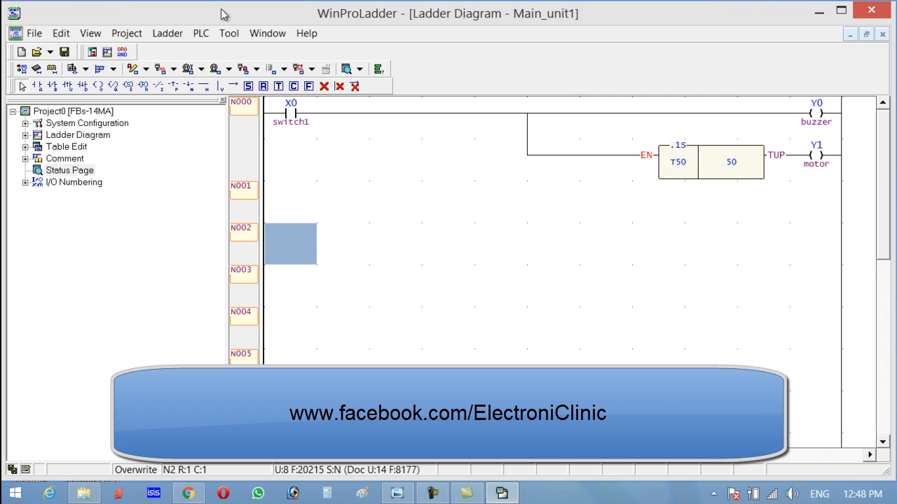
Start simulating the ladder program from the PLC menu.
left_click(202, 33)
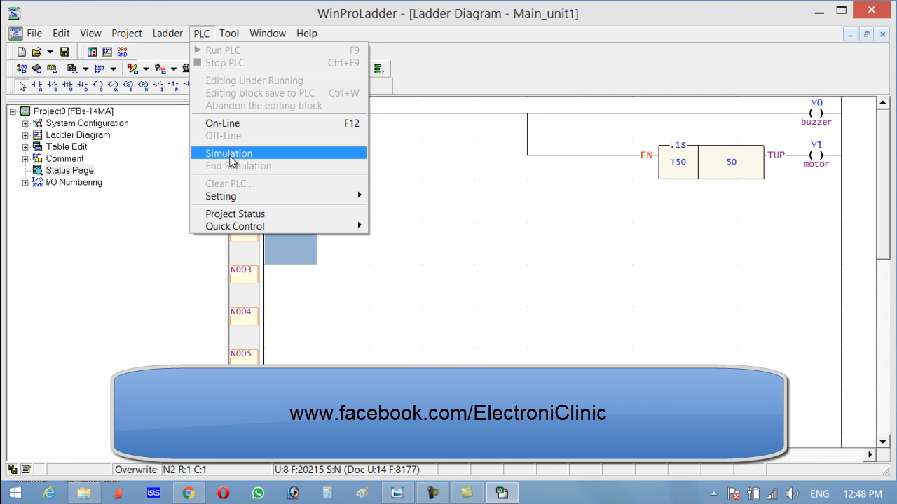
left_click(228, 153)
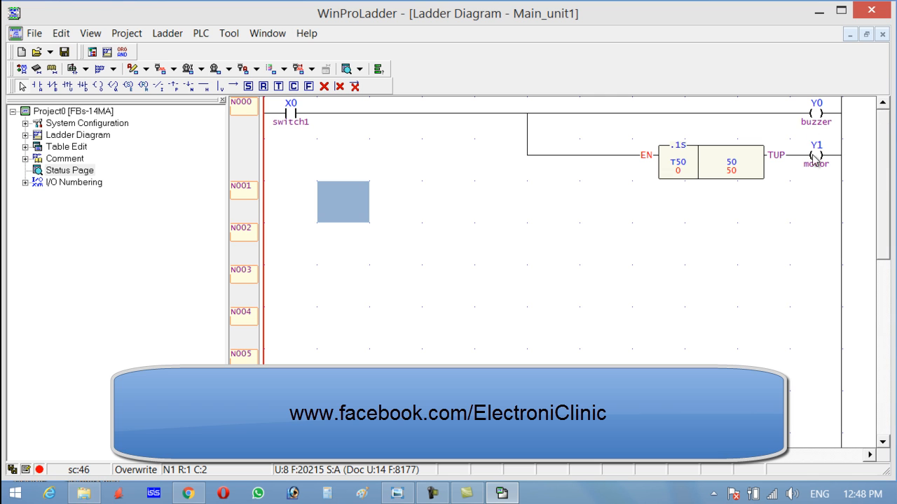
left_click(290, 123)
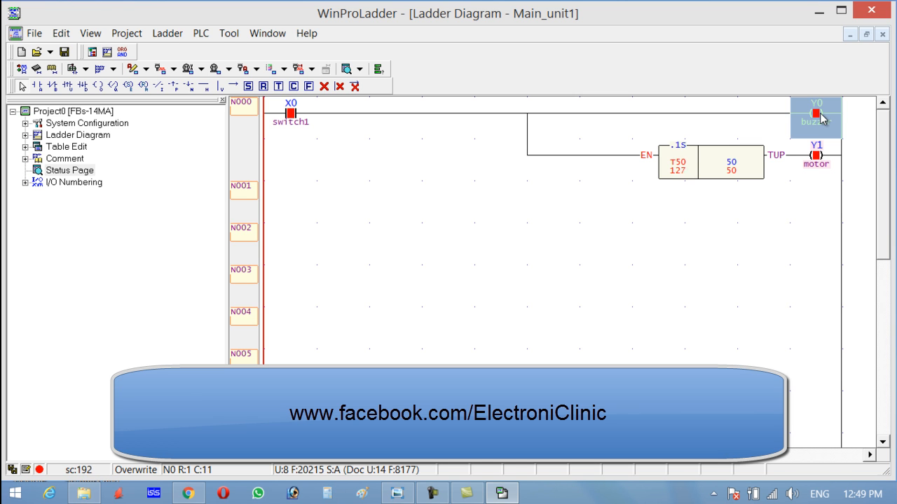
Force switch1 X0 on and watch buzzer Y0, timer T50 and motor Y1.
left_click(289, 122)
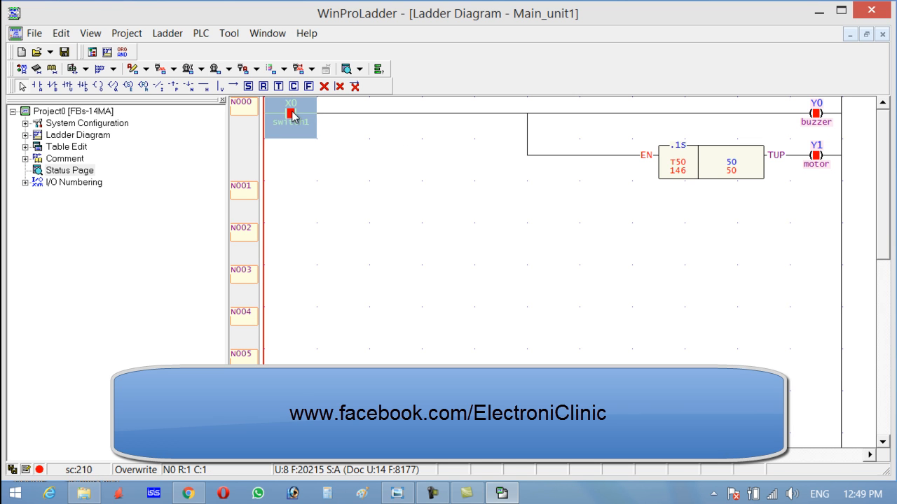
right_click(290, 119)
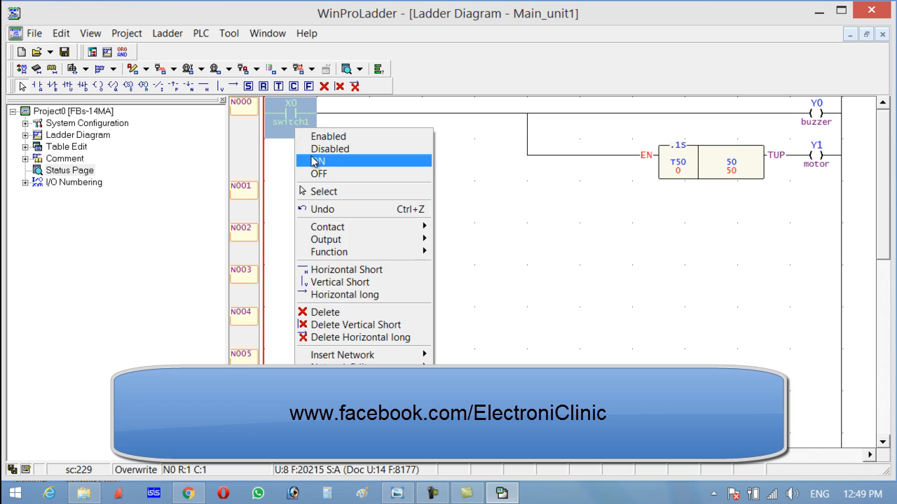
left_click(337, 161)
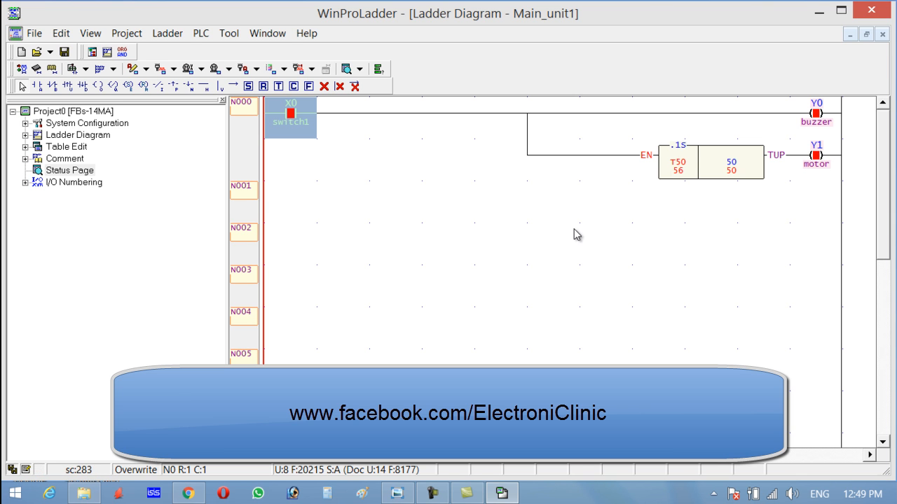
left_click(817, 112)
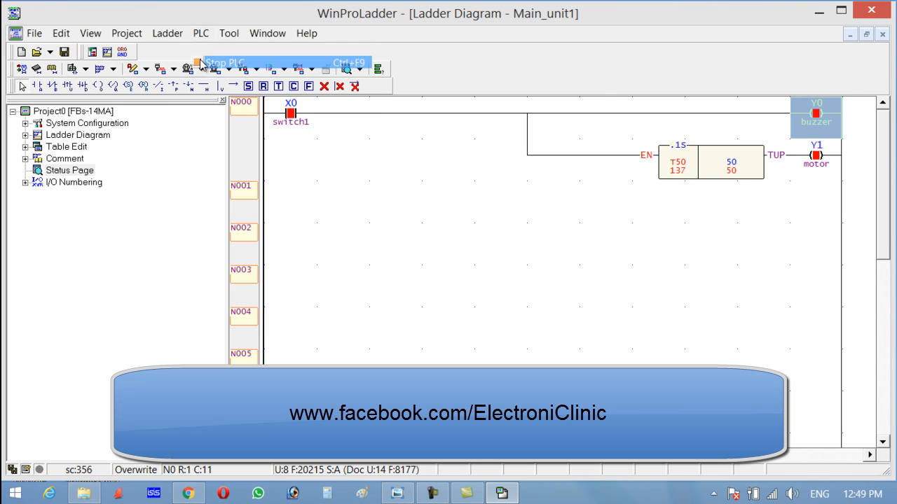
Insert a normally closed T50 contact between X0 and buzzer Y0.
right_click(291, 111)
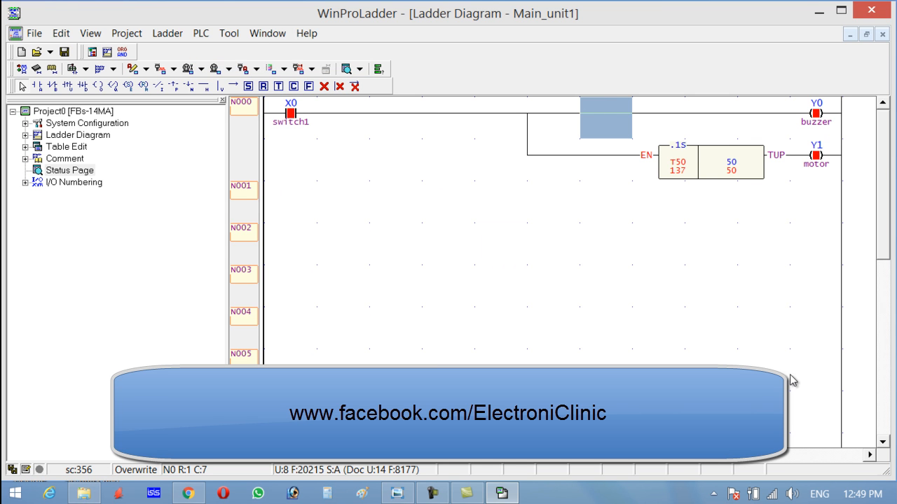
mouse_move(796, 381)
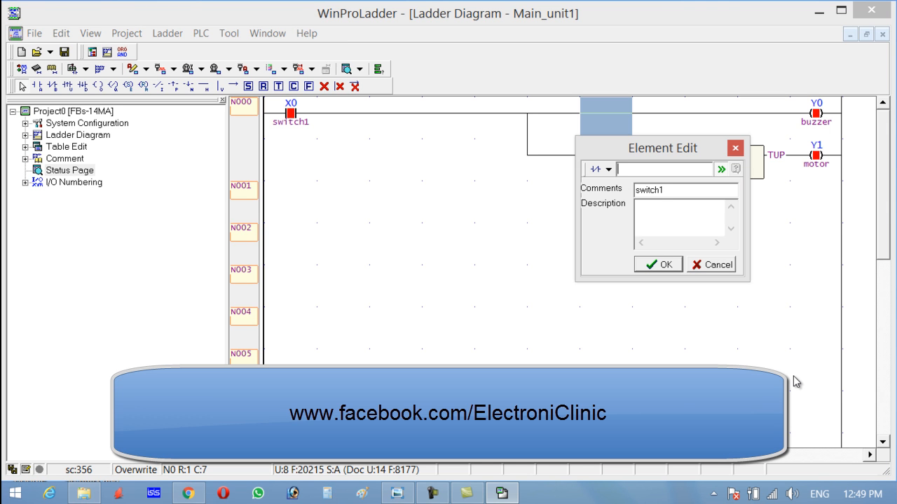
type("T")
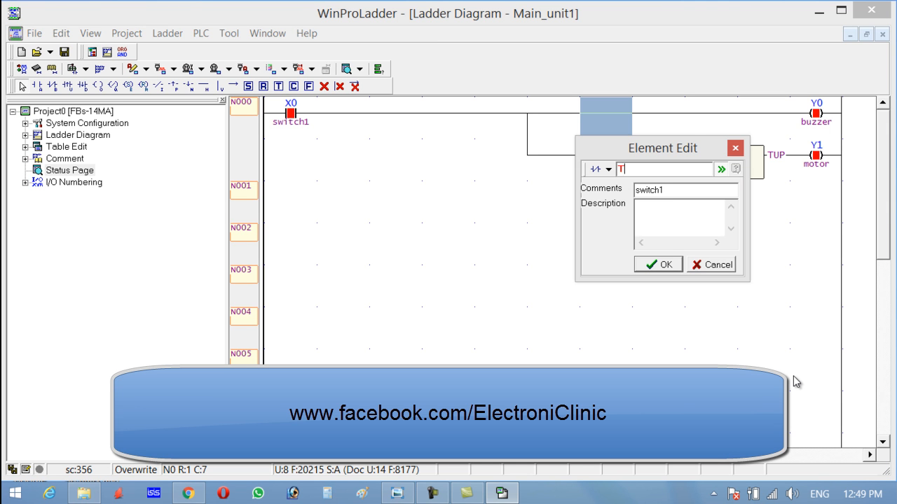
left_click(658, 265)
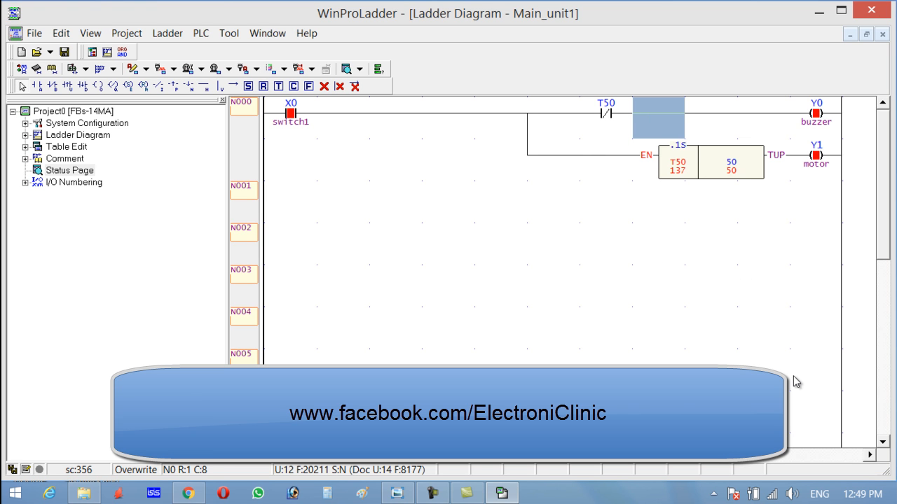
mouse_move(606, 114)
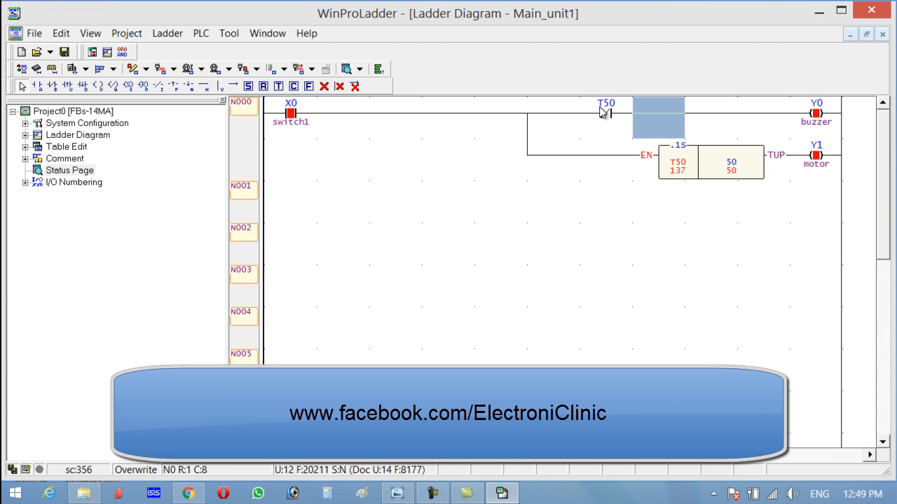
left_click(609, 116)
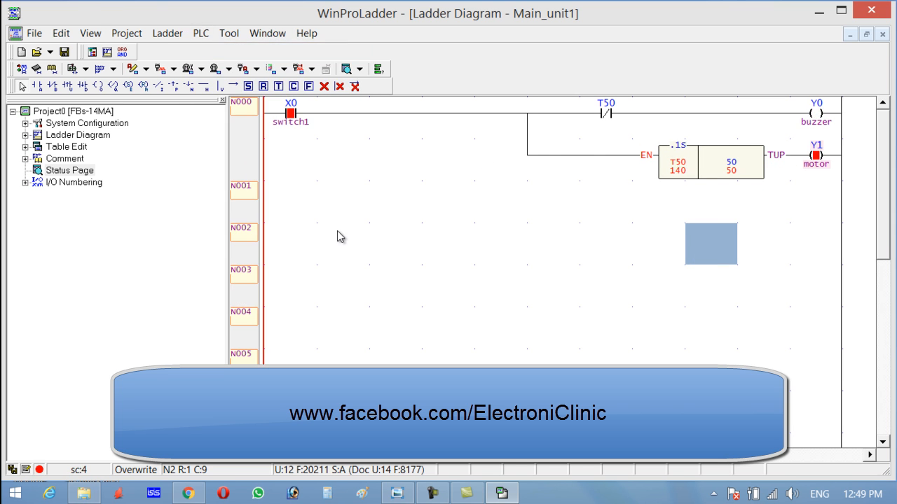
Force X0 off, then on again, leaving Y1 energised and Y0 off.
right_click(288, 112)
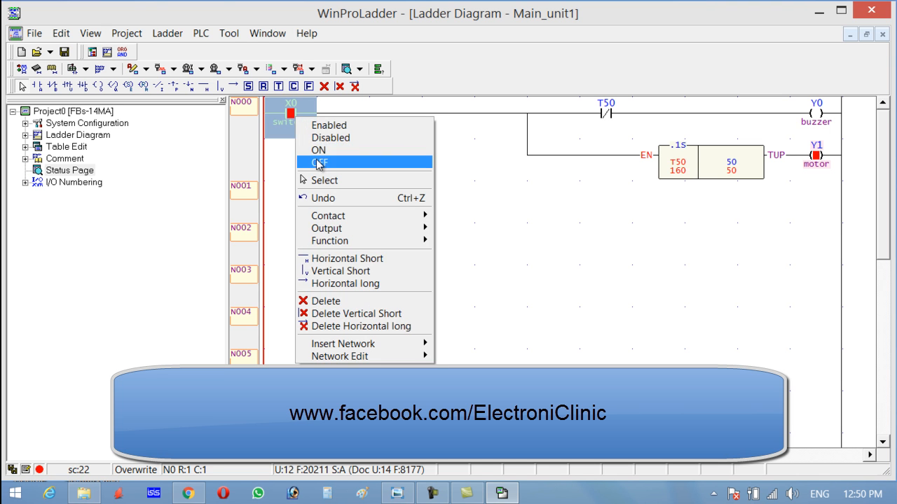
left_click(319, 162)
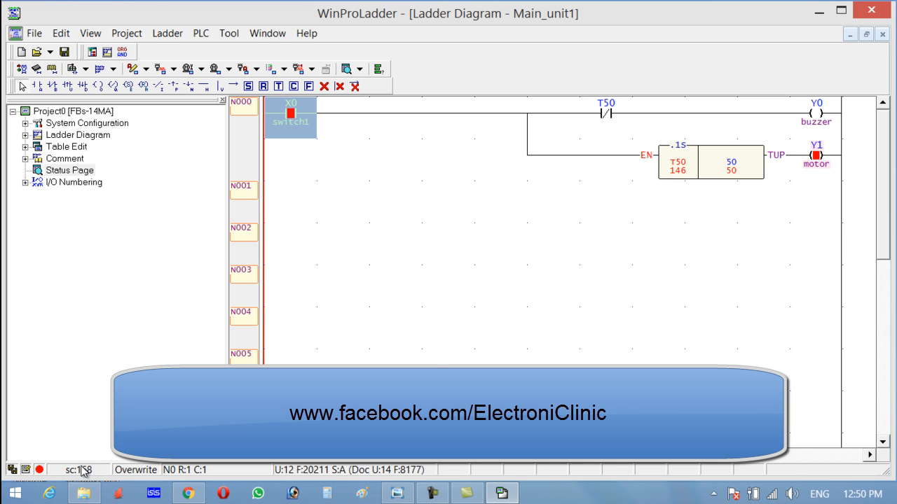
right_click(290, 123)
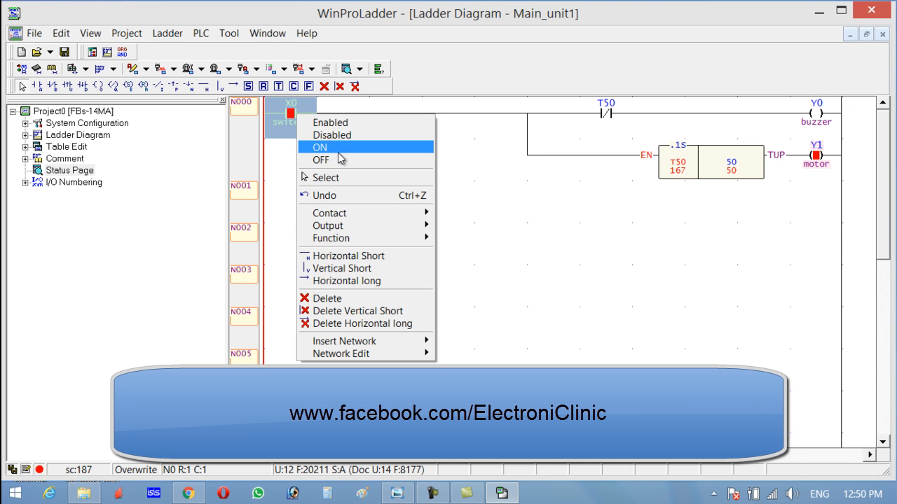
left_click(320, 148)
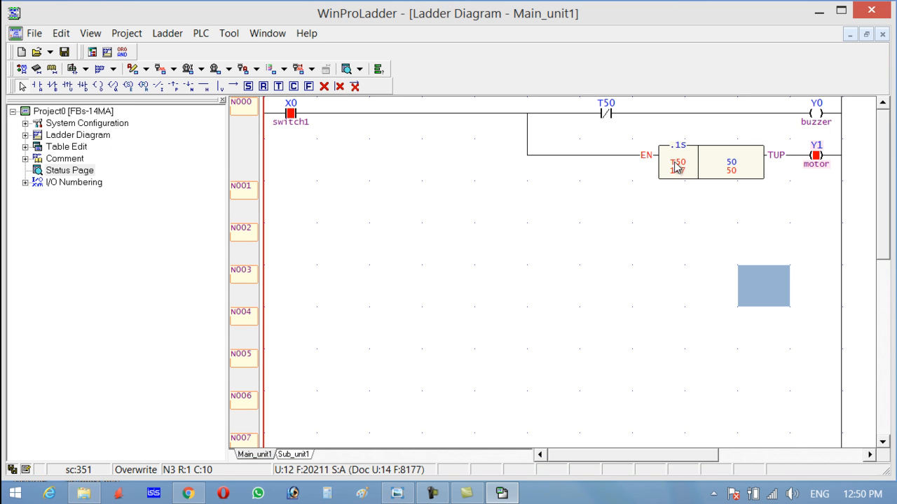
Choose Stop PLC from the PLC run controls.
left_click(202, 33)
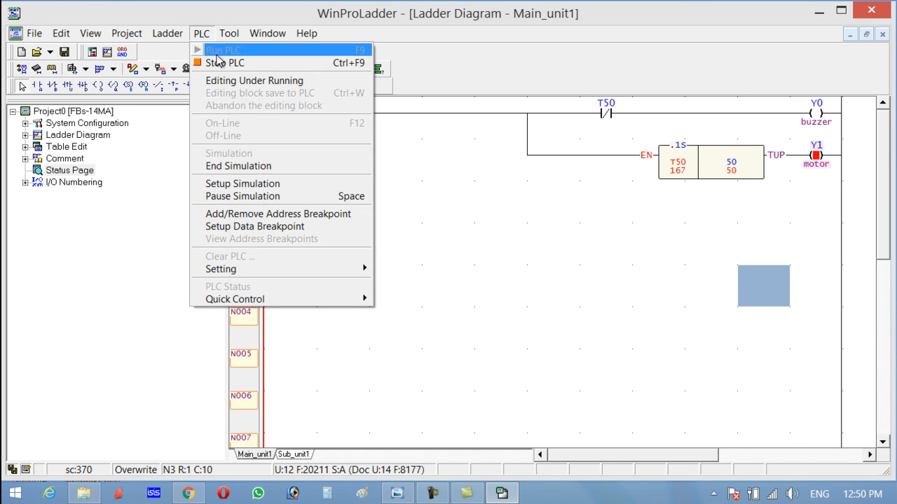
left_click(224, 49)
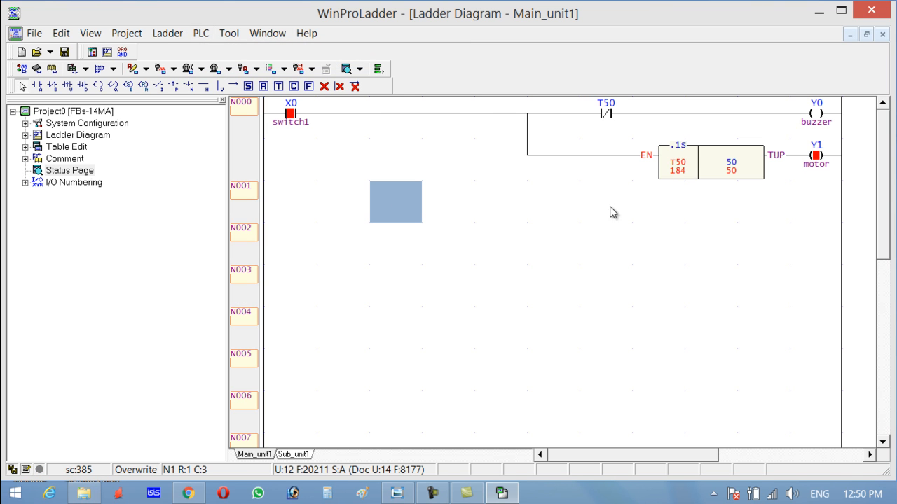
mouse_move(501, 158)
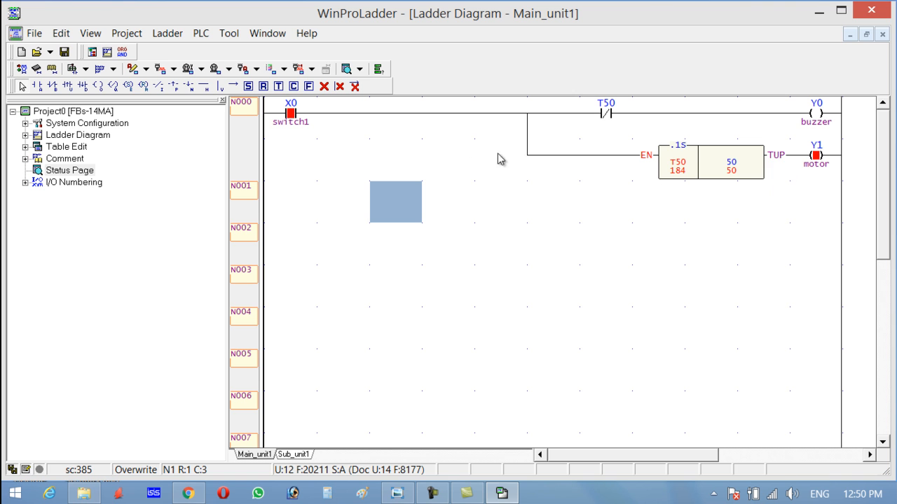
mouse_move(355, 205)
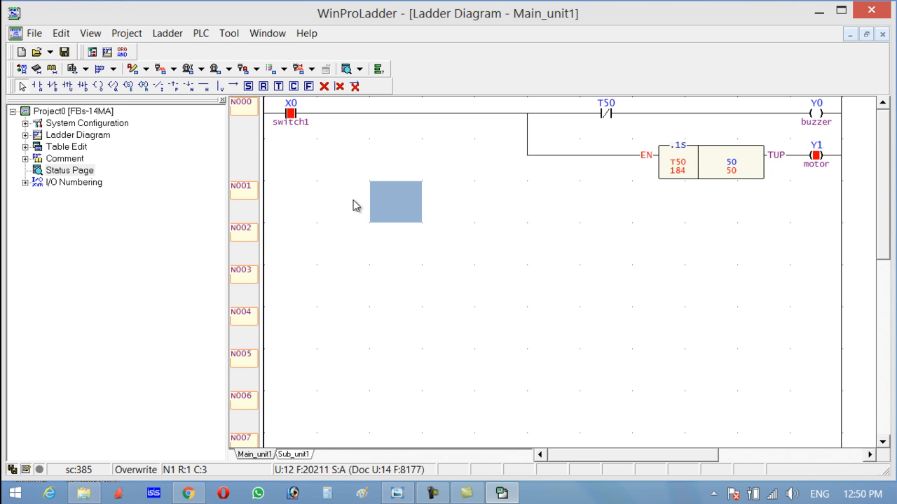
Edit timer T50's preset value, replacing 50 with 100.
double_click(710, 159)
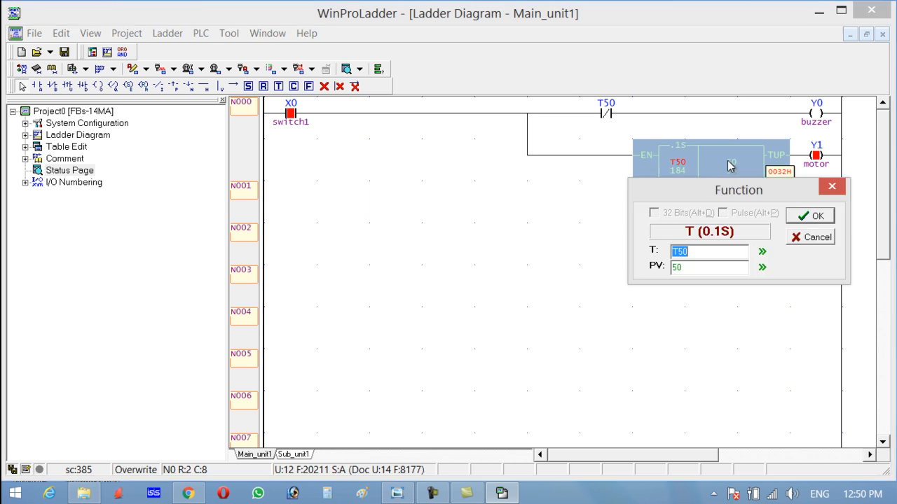
left_click(707, 268)
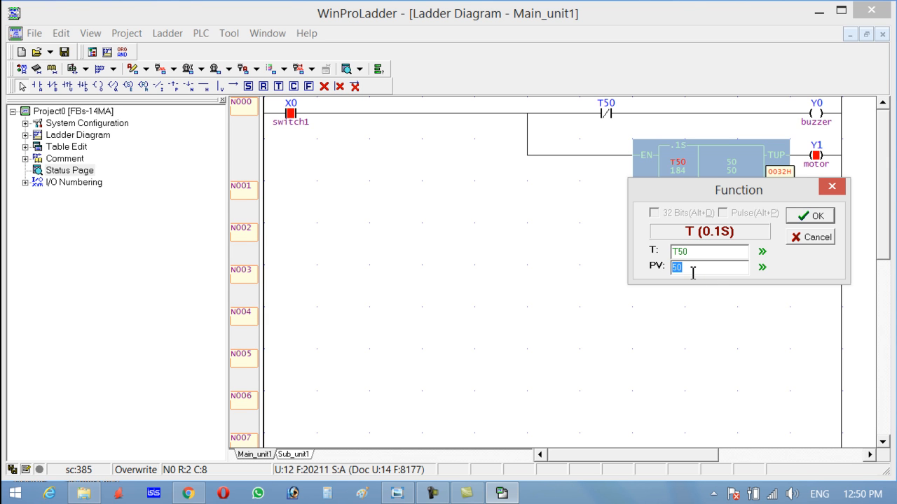
type("100")
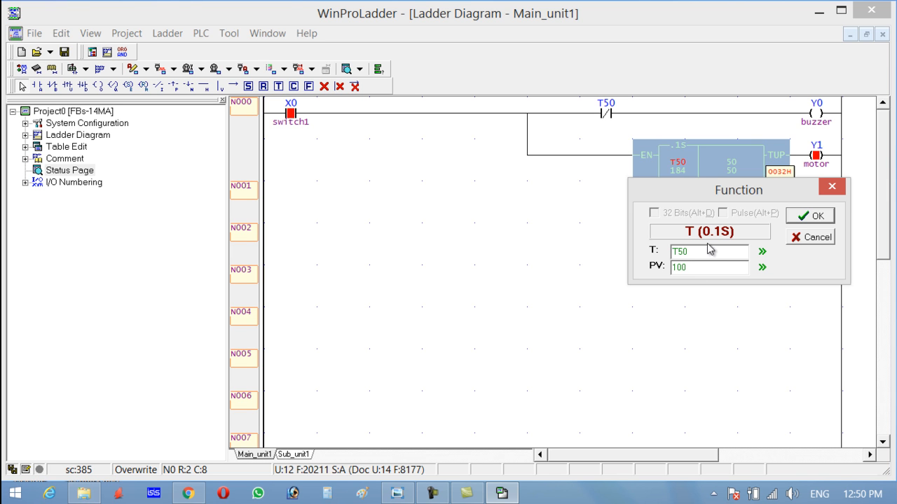
mouse_move(826, 217)
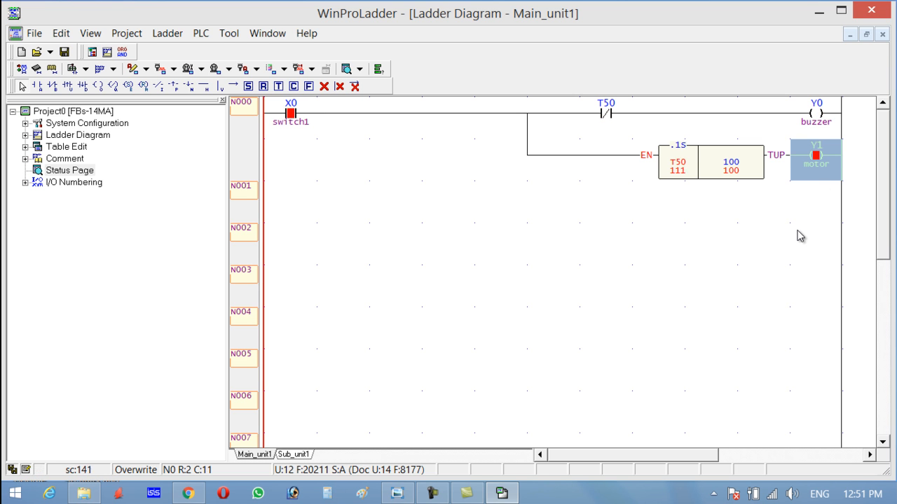
End the simulation and return to the ladder editor without live values.
left_click(202, 32)
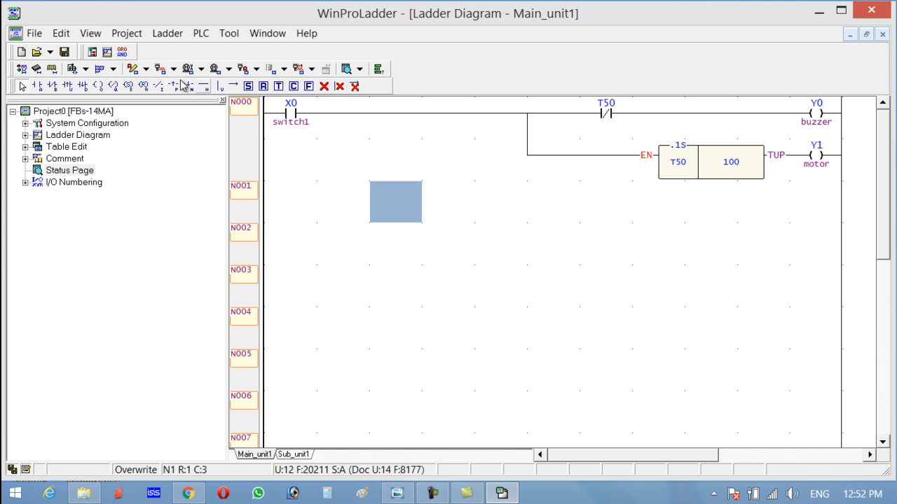
mouse_move(181, 85)
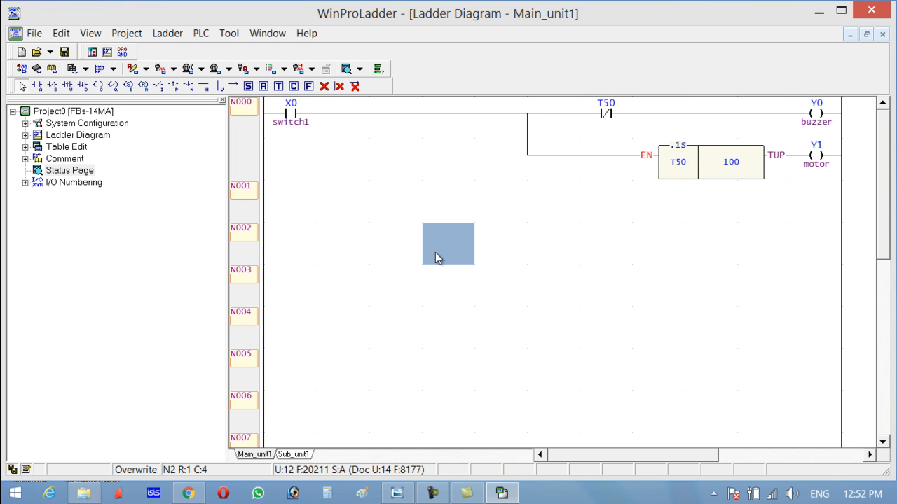
mouse_move(517, 282)
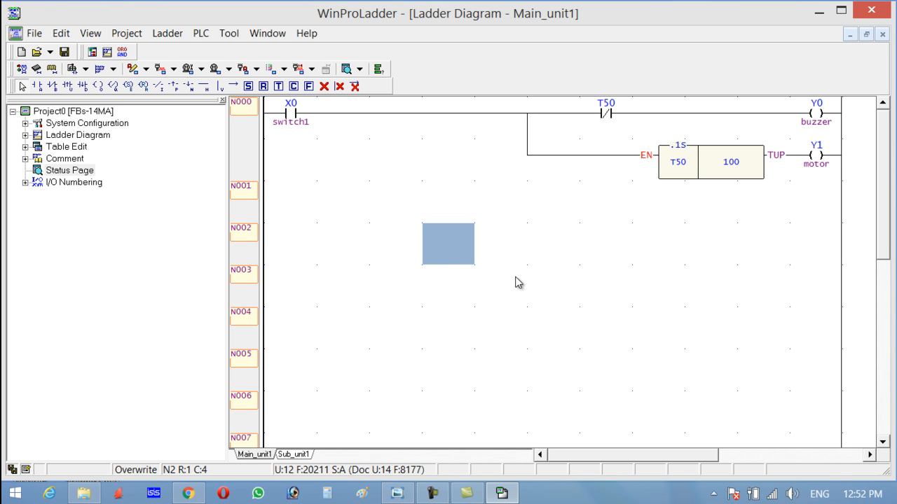
left_click(501, 244)
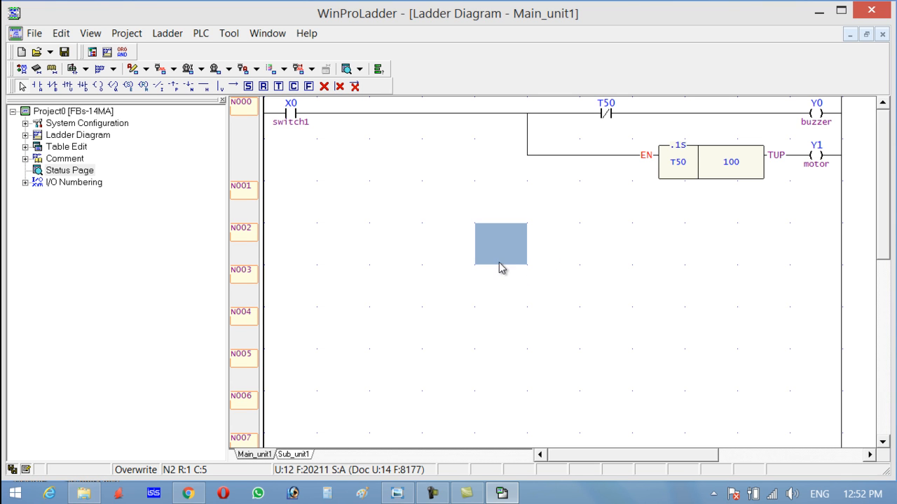
mouse_move(598, 279)
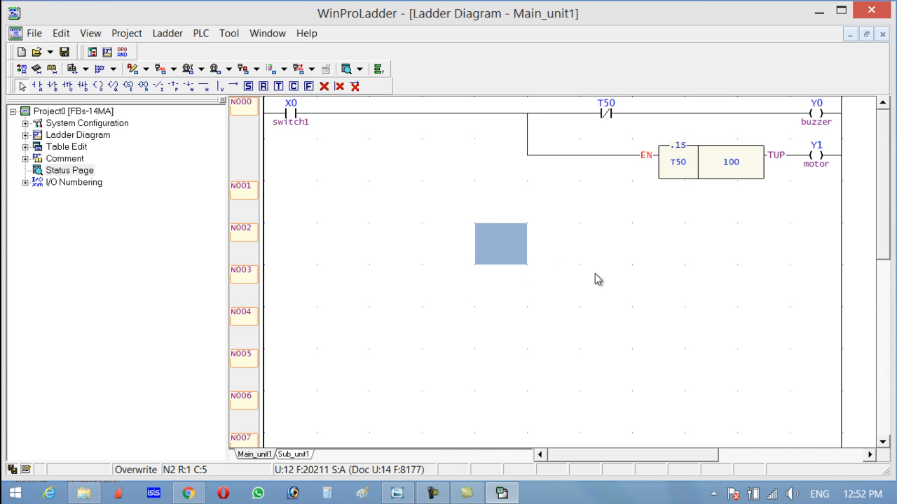